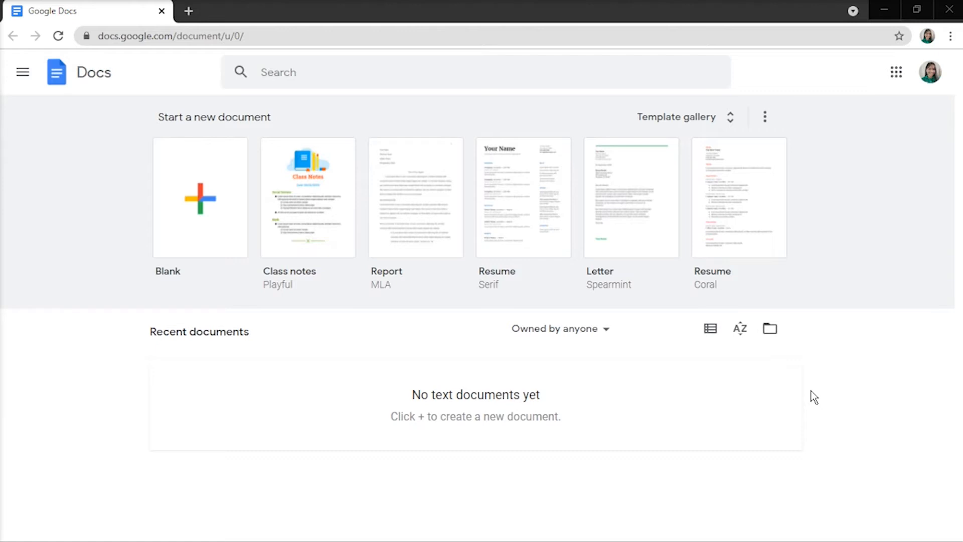
mouse_move(788, 383)
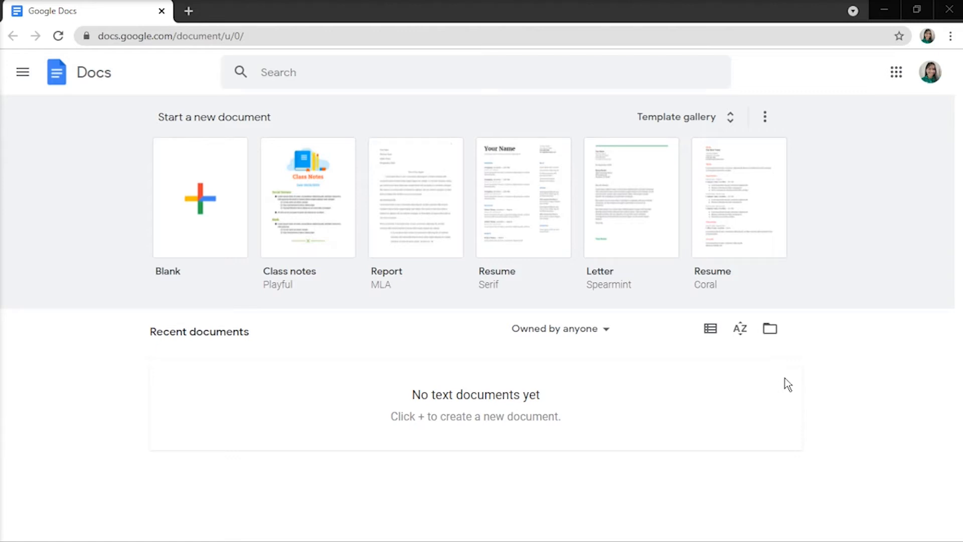
Create a new blank document from the Docs home page templates
click(199, 197)
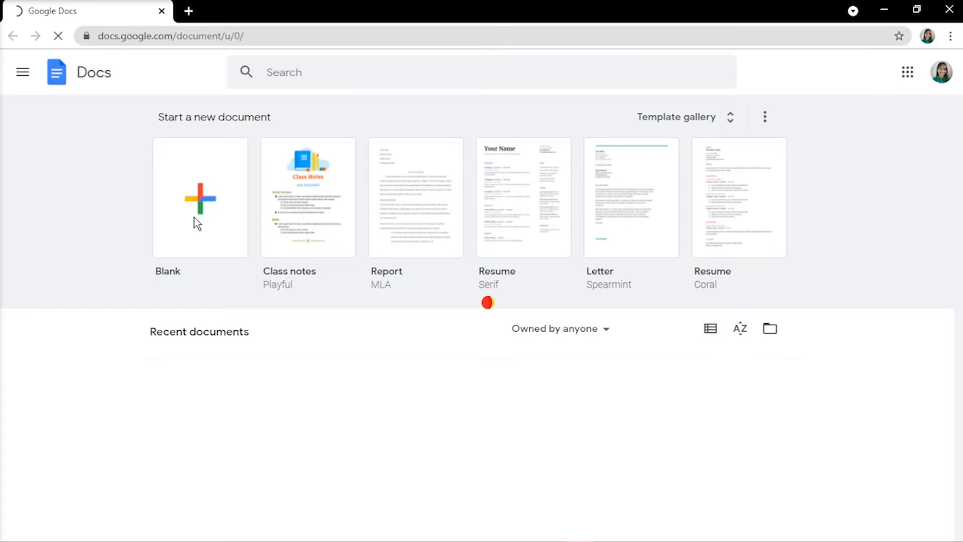
click(199, 197)
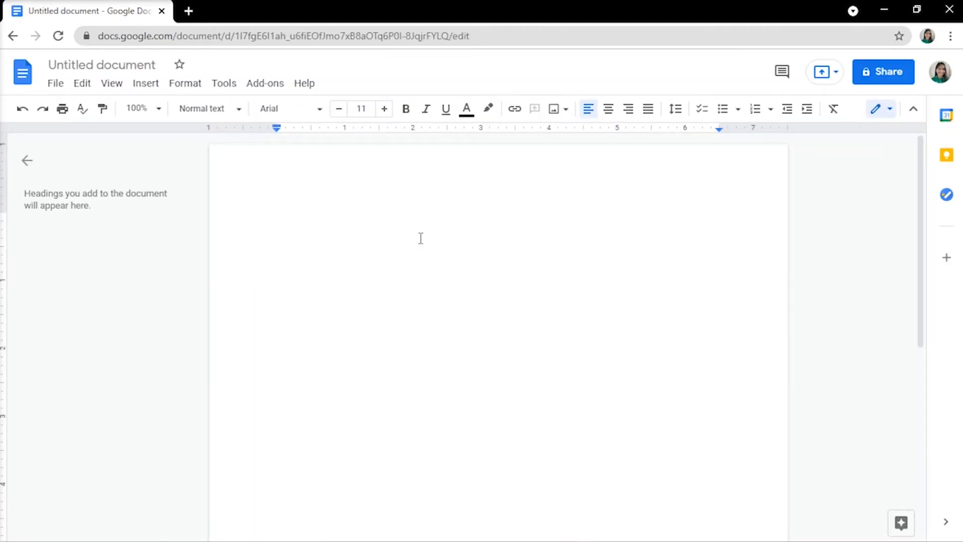
Enter the eight Lorem ipsum placeholder paragraphs into the blank document
text(Lorem ipsum dolor sit amet, consectetuer adipiscing elit, sed diam nonummy nibh euismod tincidunt ut laoreet dolore magna aliquam erat volutpat.)
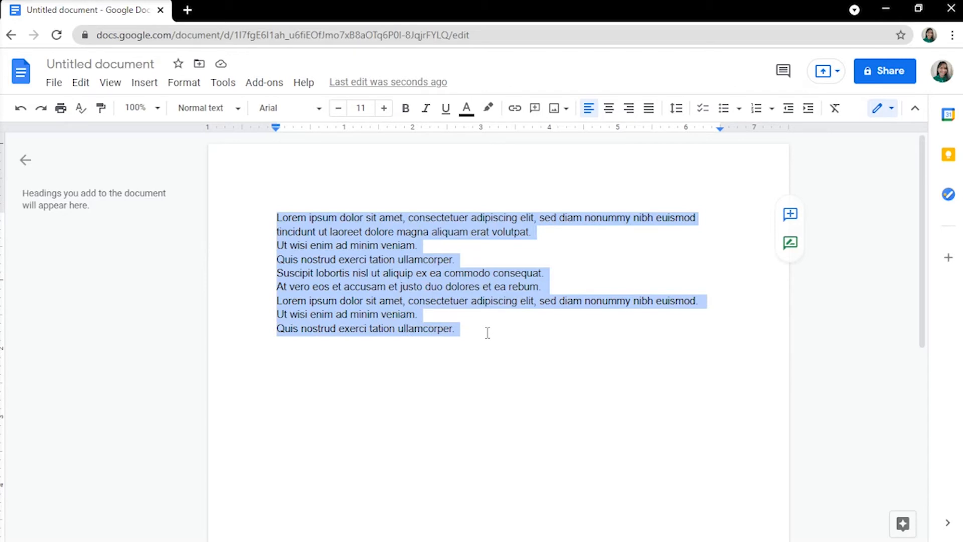
mouse_move(757, 108)
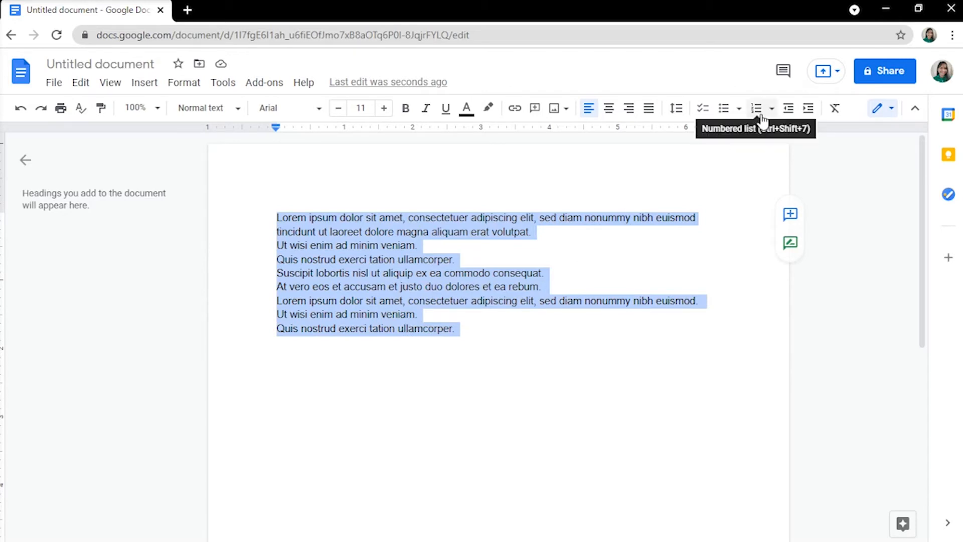
Apply the 1) a) i) numbered list preset to the paragraphs, items 1) through 8)
click(770, 109)
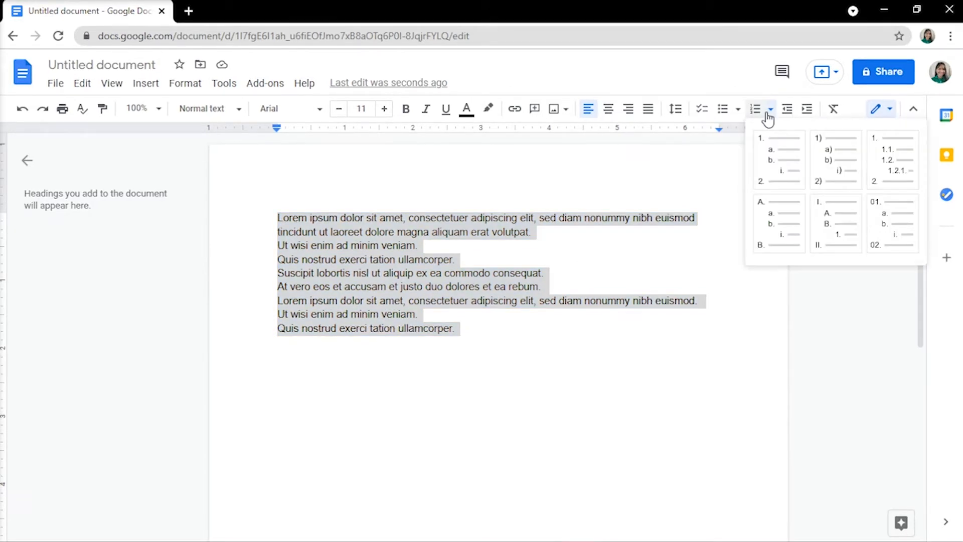
mouse_move(817, 134)
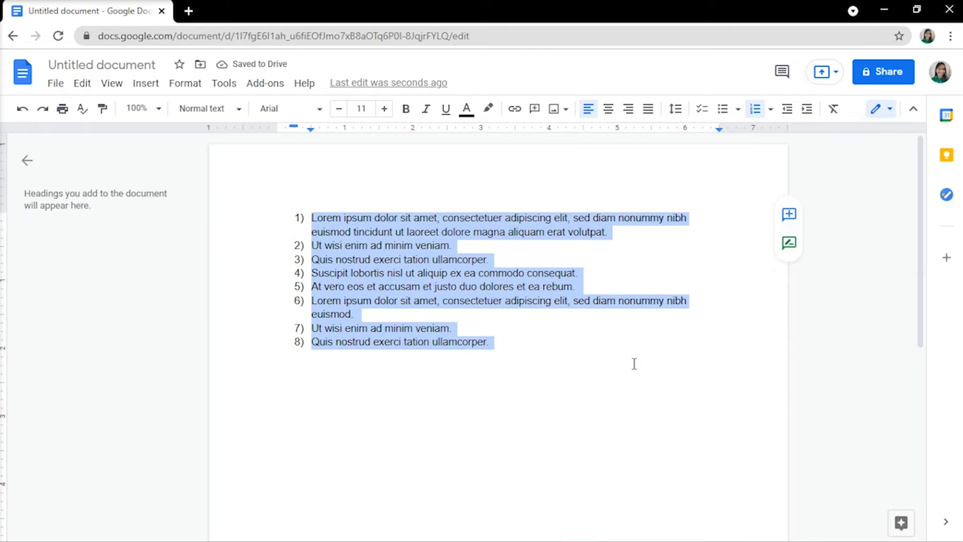
click(277, 355)
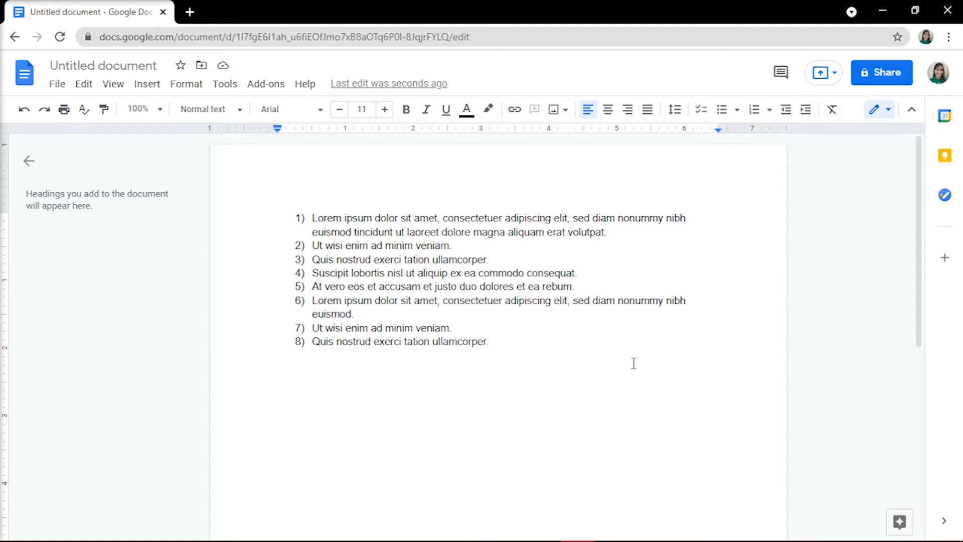
Indent Ut wisi, Quis nostrud, Suscipit and At vero to levels a), i), (1) and (a)
click(279, 355)
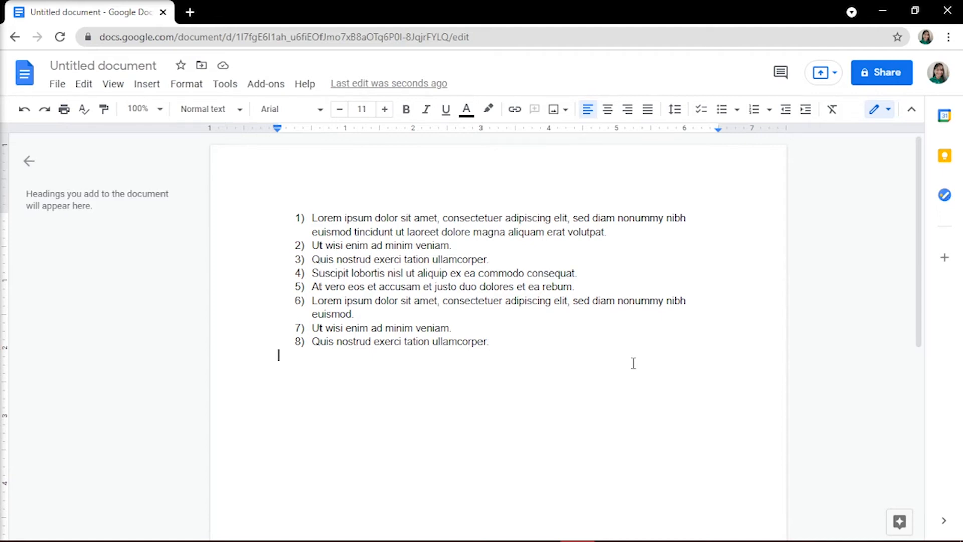
mouse_move(369, 287)
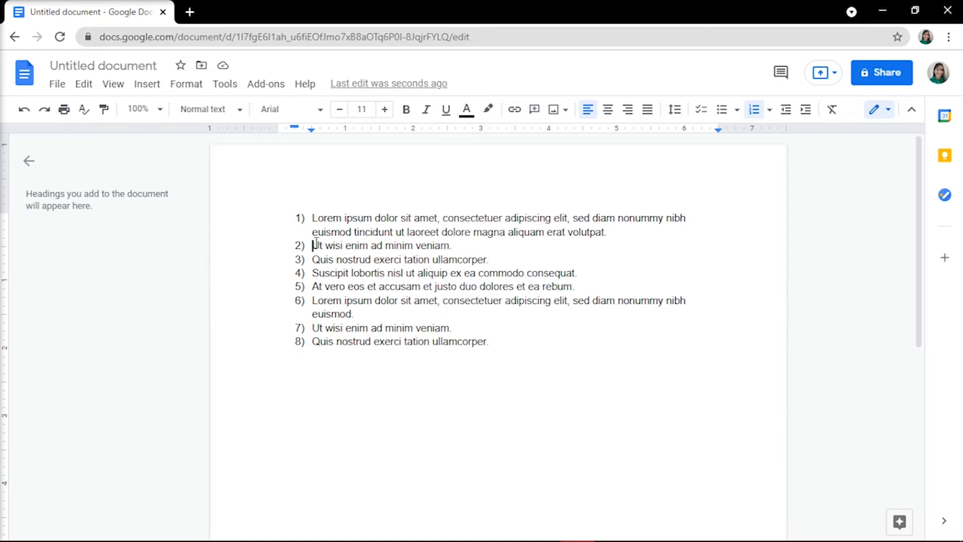
click(805, 109)
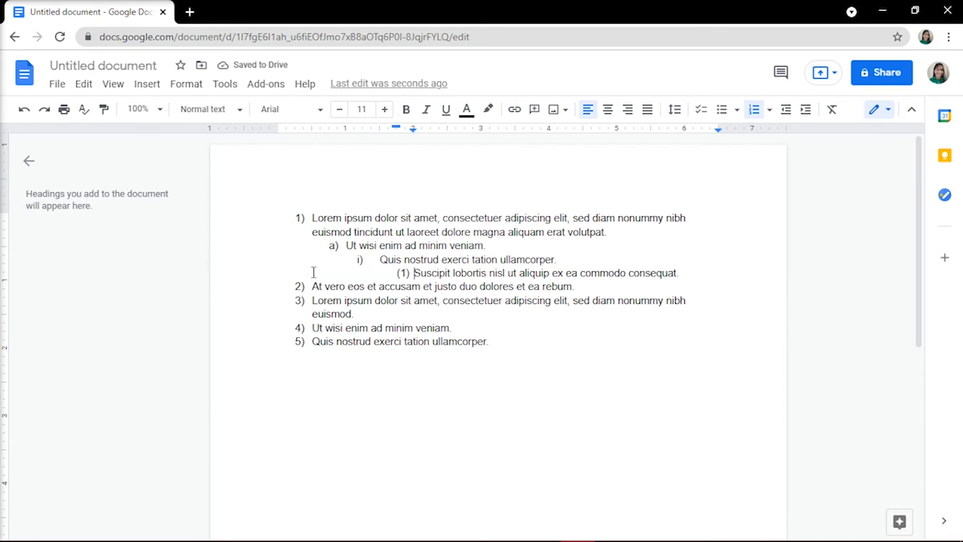
click(313, 287)
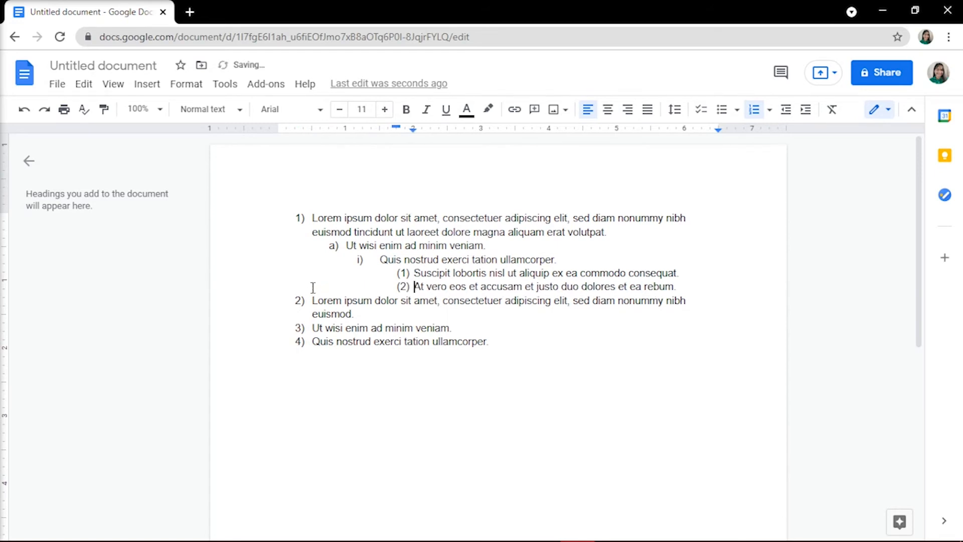
click(804, 109)
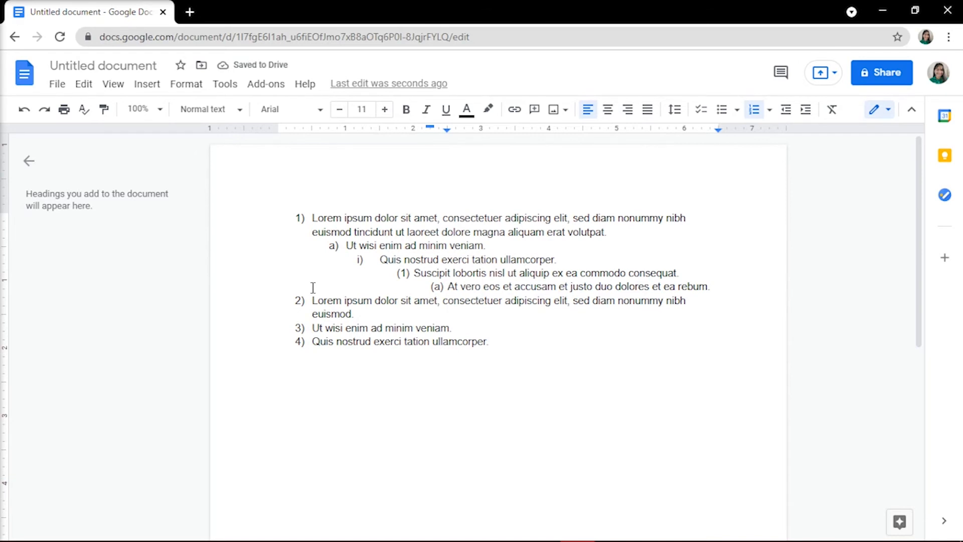
click(448, 286)
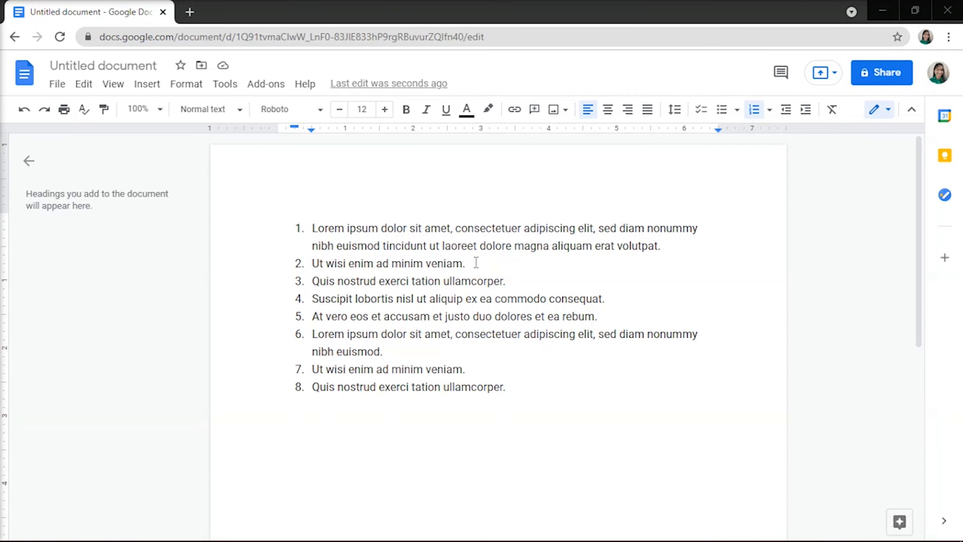
Nest Ut wisi, Quis nostrud and Suscipit under item 1, and two items under At vero as a., b
click(313, 264)
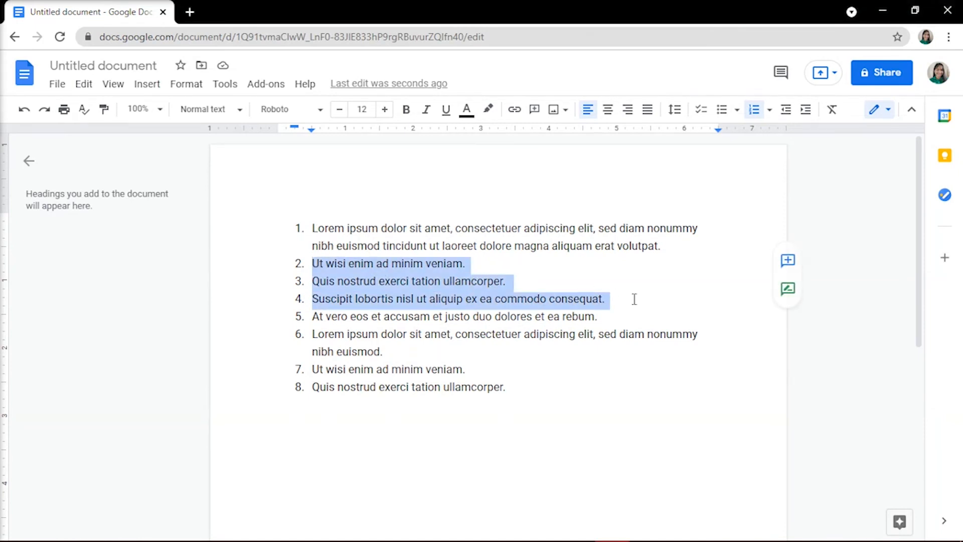
click(804, 109)
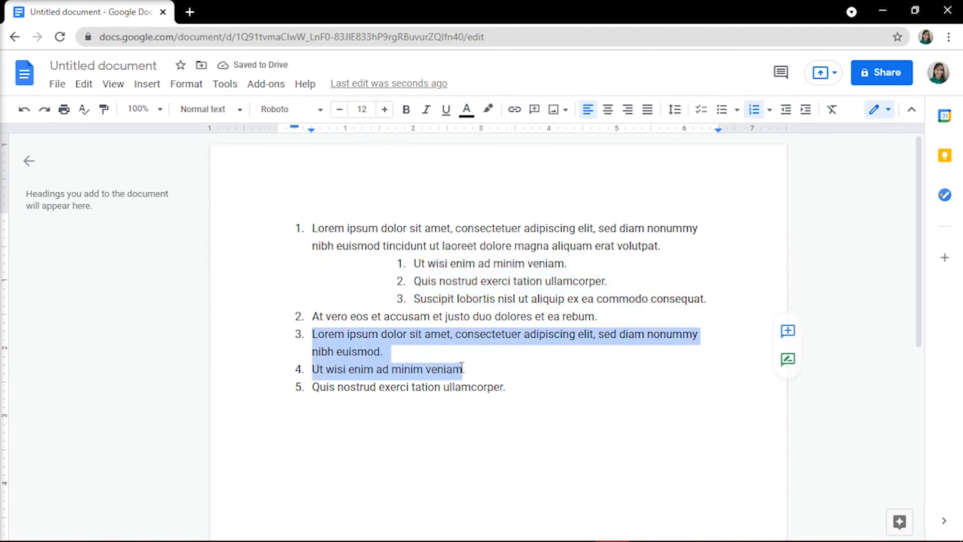
click(804, 108)
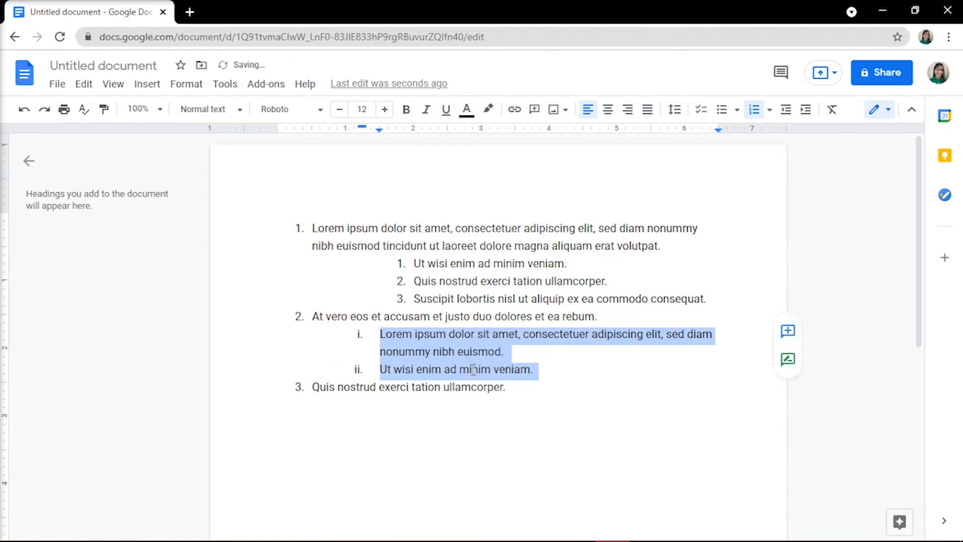
click(786, 110)
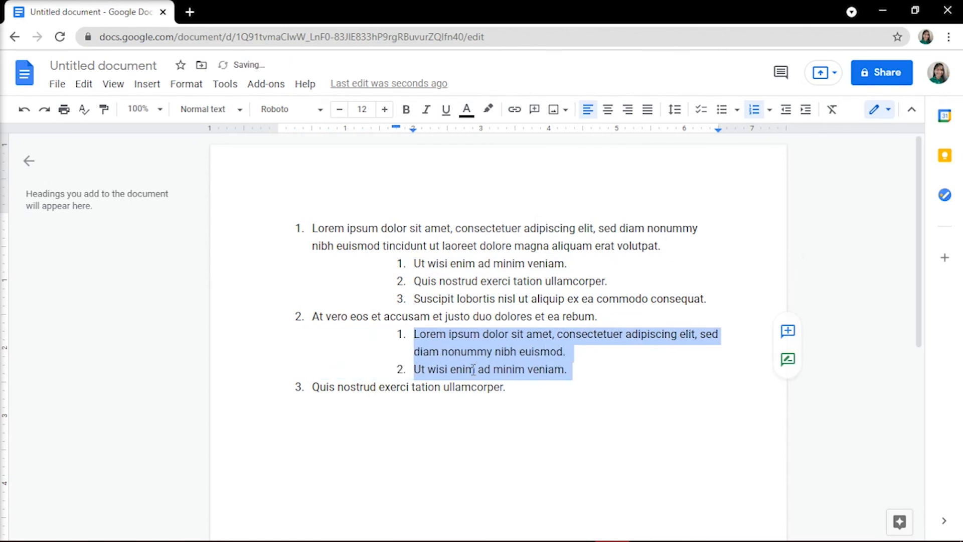
click(784, 110)
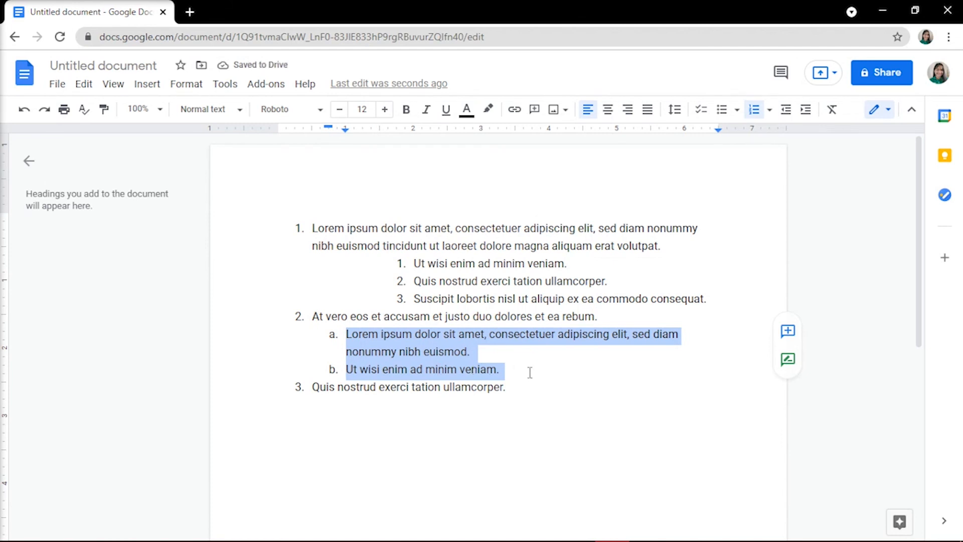
click(500, 369)
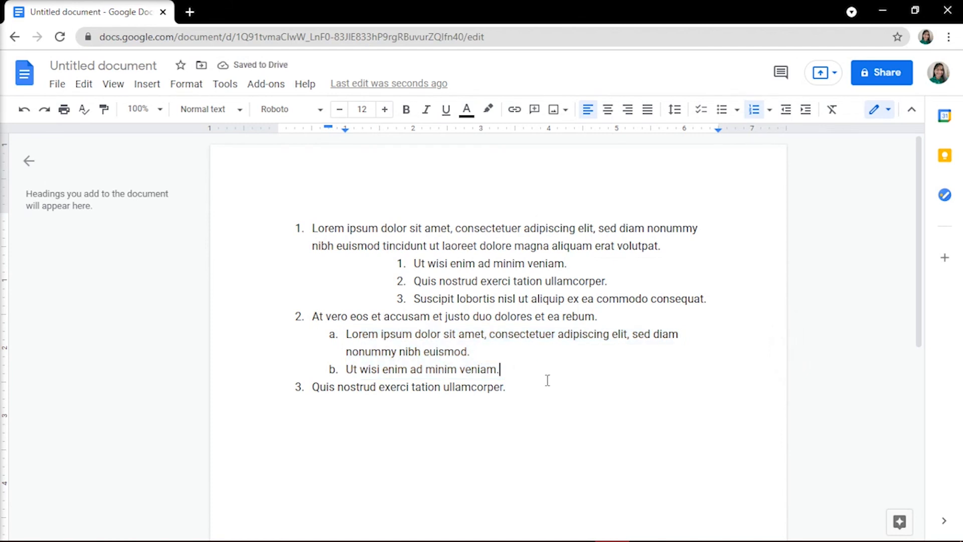